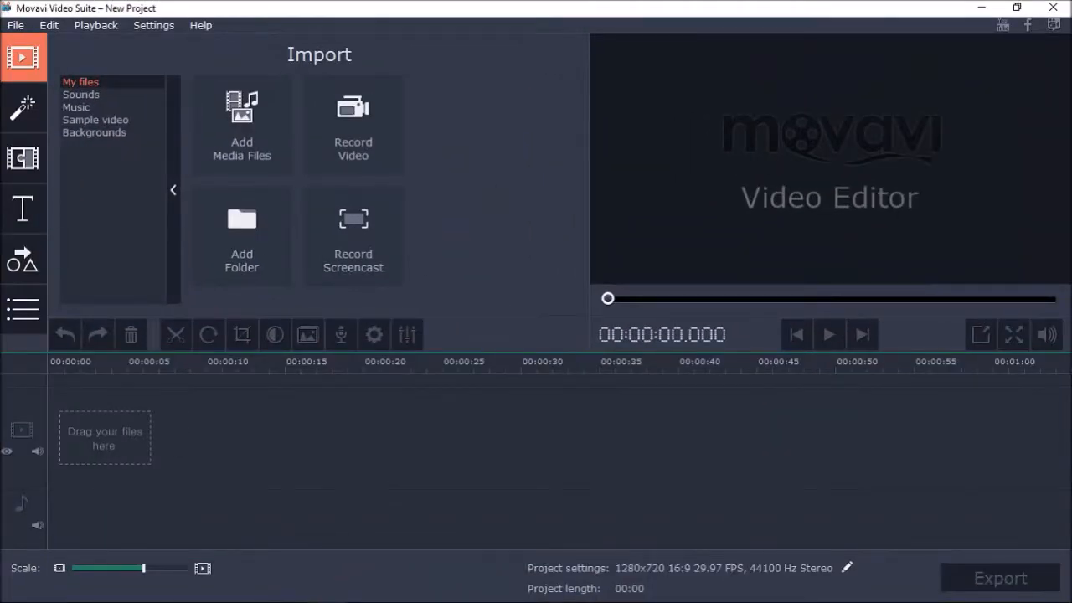
Bring up the Add Media Files window from the Import panel.
{"action": "left_click", "coordinate": [241, 126]}
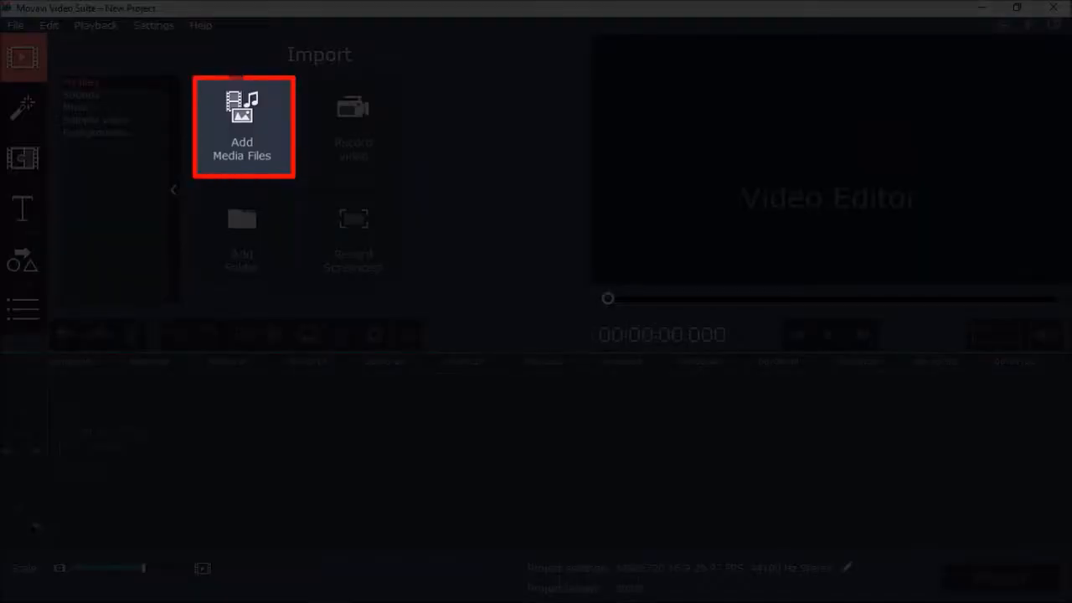
Import GirlHairColor_960x678.mp4 so it lands on the timeline and preview.
{"action": "left_click", "coordinate": [241, 125]}
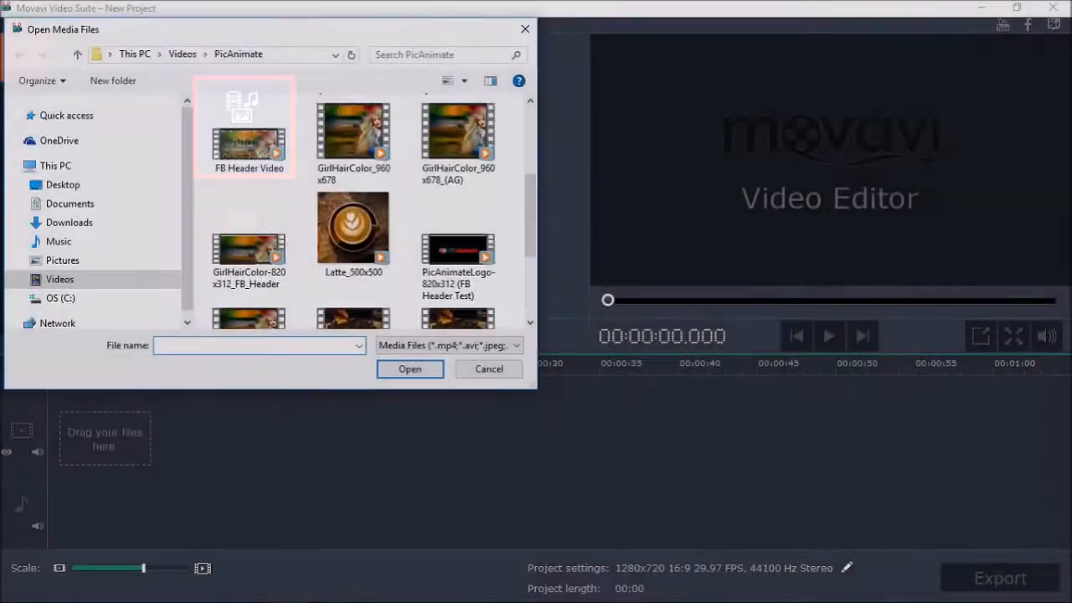
{"action": "left_click", "coordinate": [352, 138]}
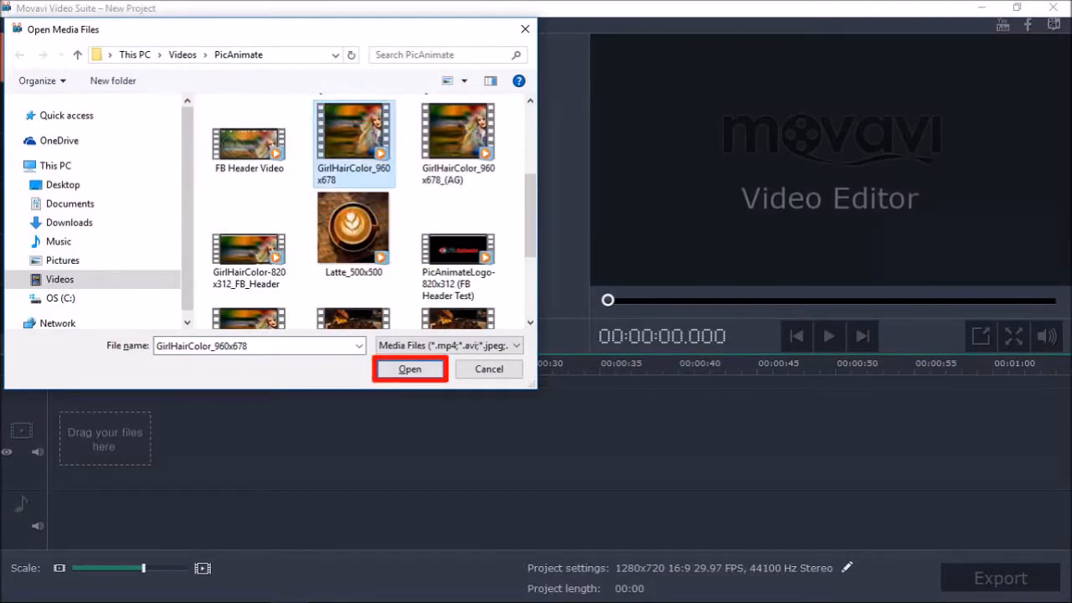
{"action": "left_click", "coordinate": [408, 369]}
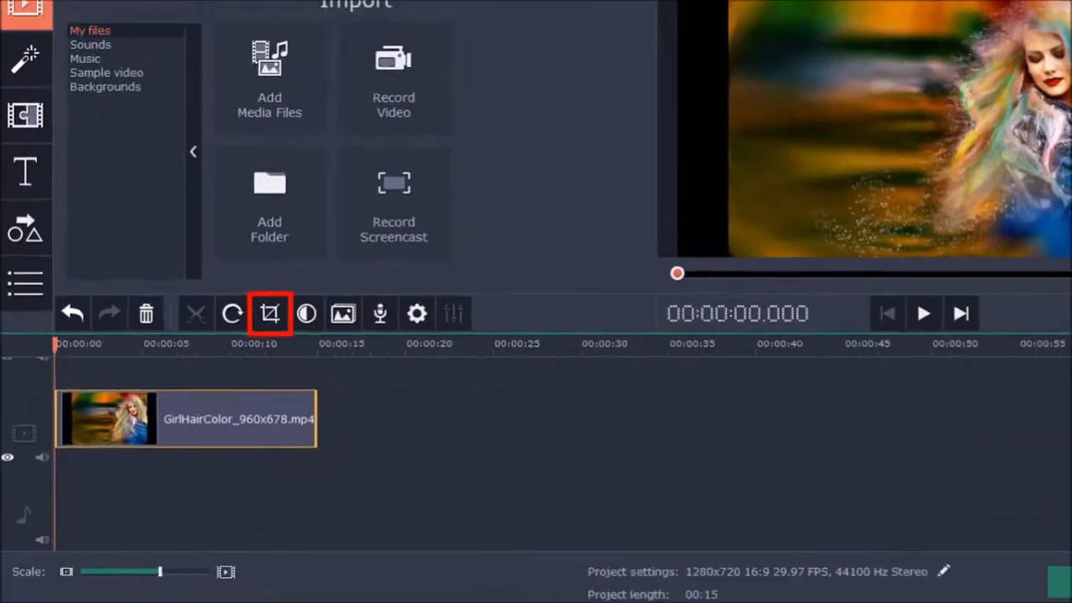
Enter Crop and Rotate for the clip, proportions constrained and angle 0°.
{"action": "left_click", "coordinate": [270, 314]}
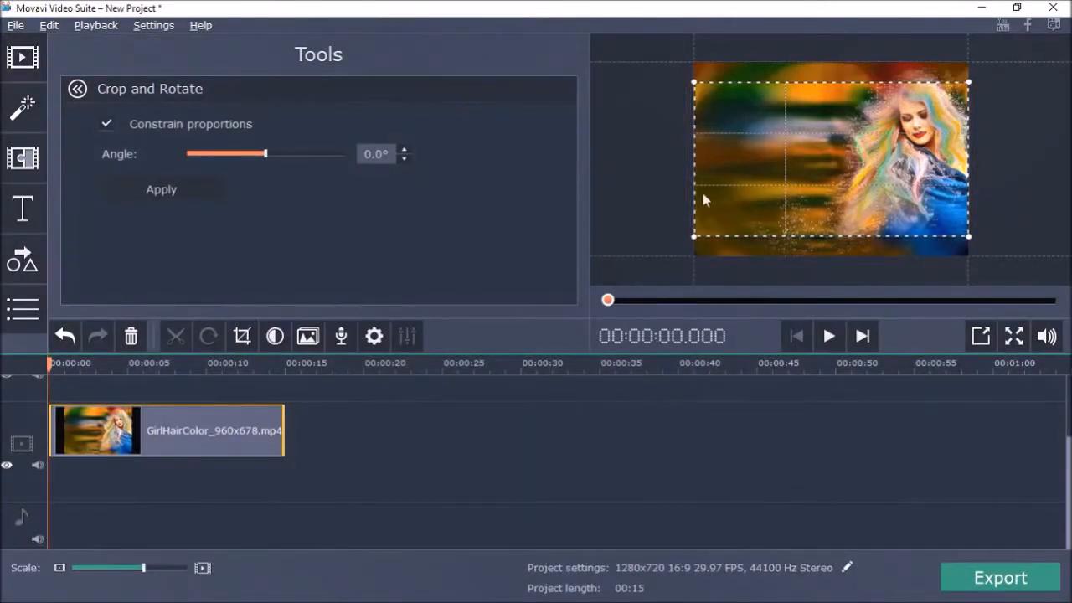
{"action": "left_click_drag", "start_coordinate": [693, 238], "coordinate": [707, 228]}
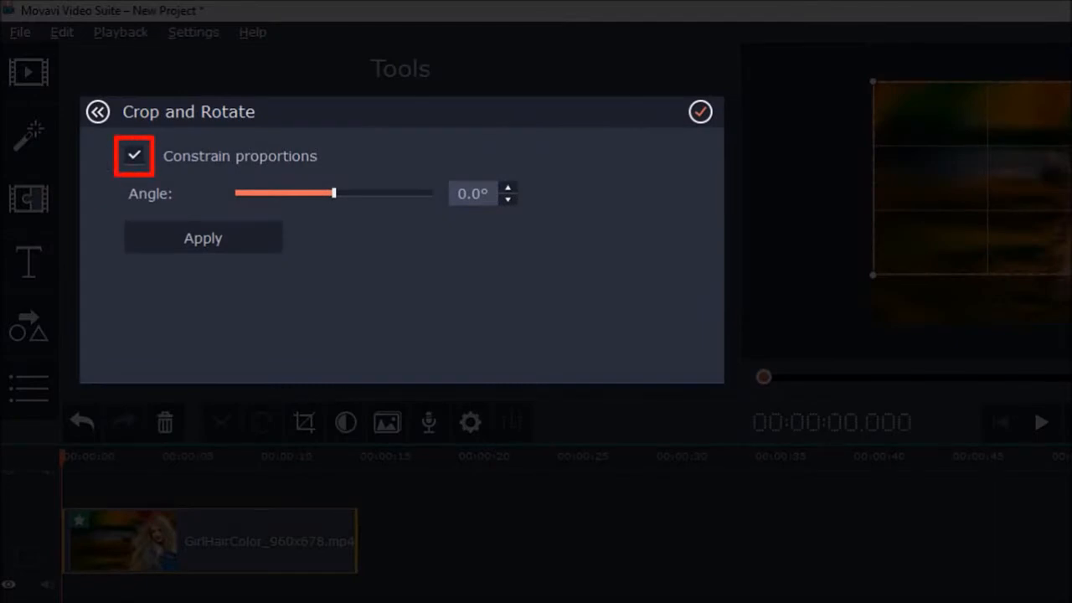
Unconstrain proportions, pull the crop frame's bottom edge up to a top strip, relock and apply.
{"action": "left_click", "coordinate": [134, 155]}
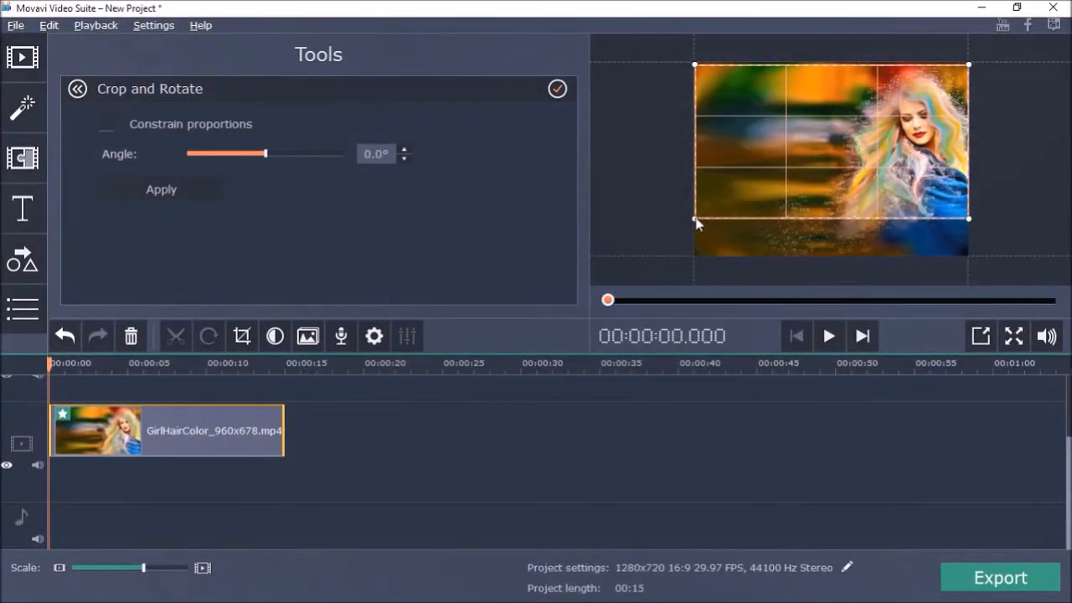
{"action": "left_click_drag", "start_coordinate": [697, 221], "coordinate": [697, 170]}
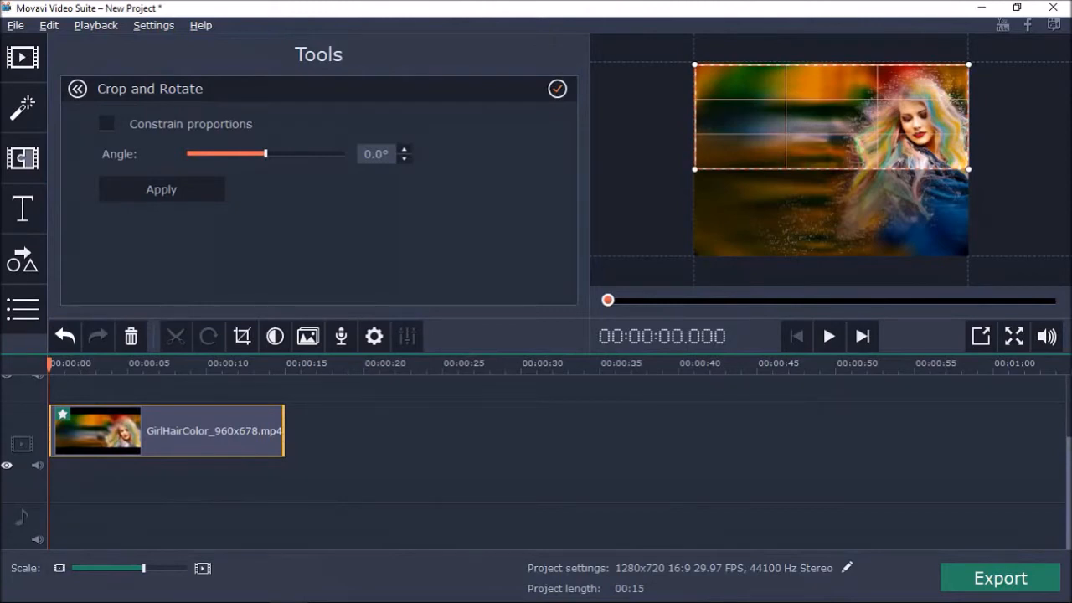
{"action": "left_click", "coordinate": [107, 124]}
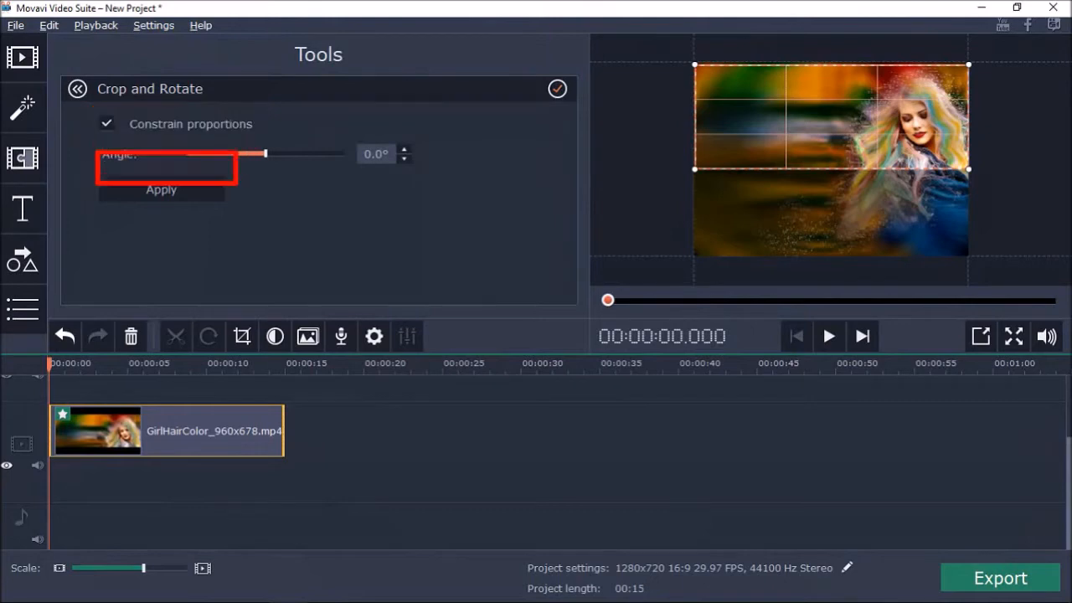
{"action": "left_click", "coordinate": [78, 88]}
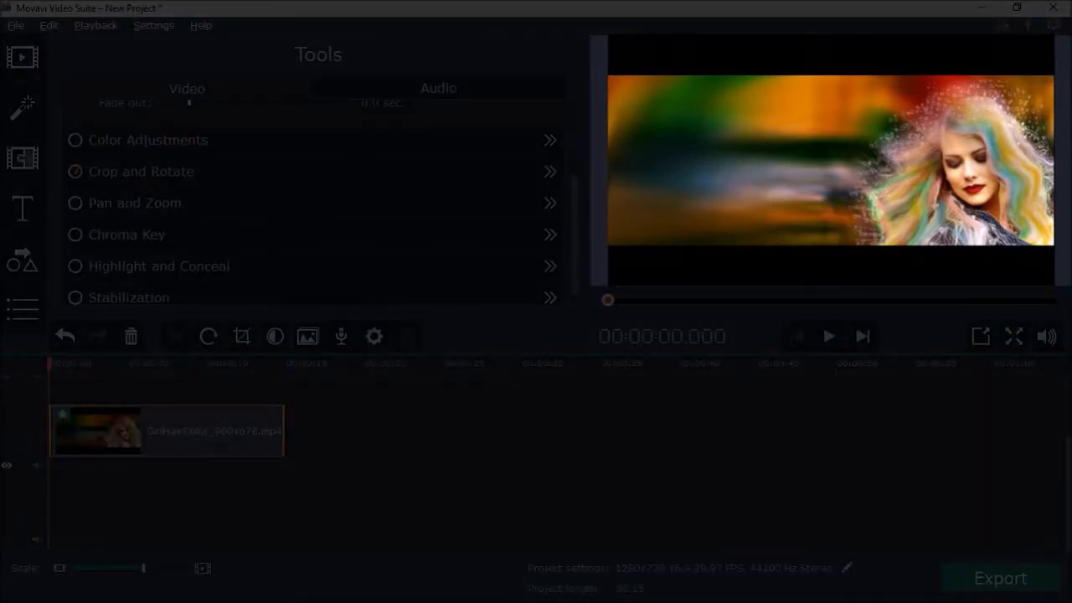
Go to Export and edit its Project Settings to reach the resolution list.
{"action": "left_click", "coordinate": [15, 25]}
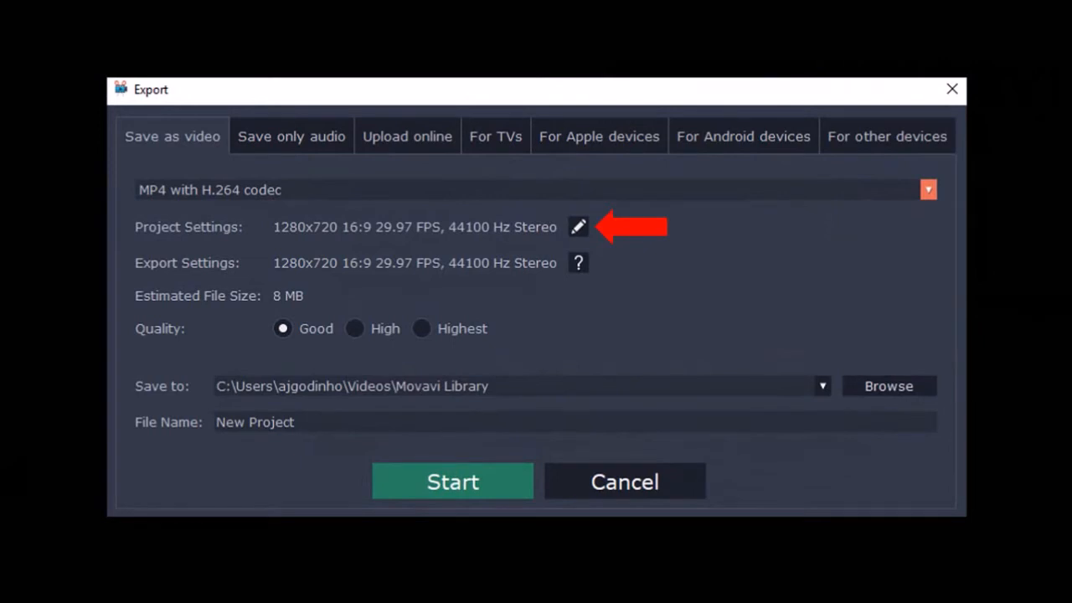
{"action": "left_click", "coordinate": [578, 226]}
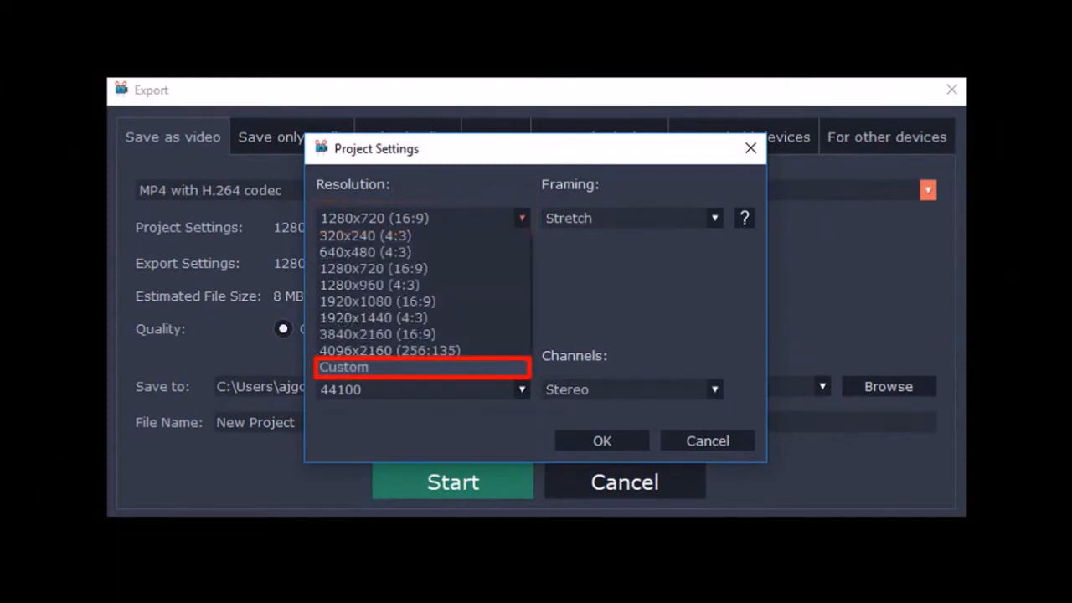
Choose Custom resolution and enter 820 for the width toward 820 × 312.
{"action": "left_click", "coordinate": [344, 367]}
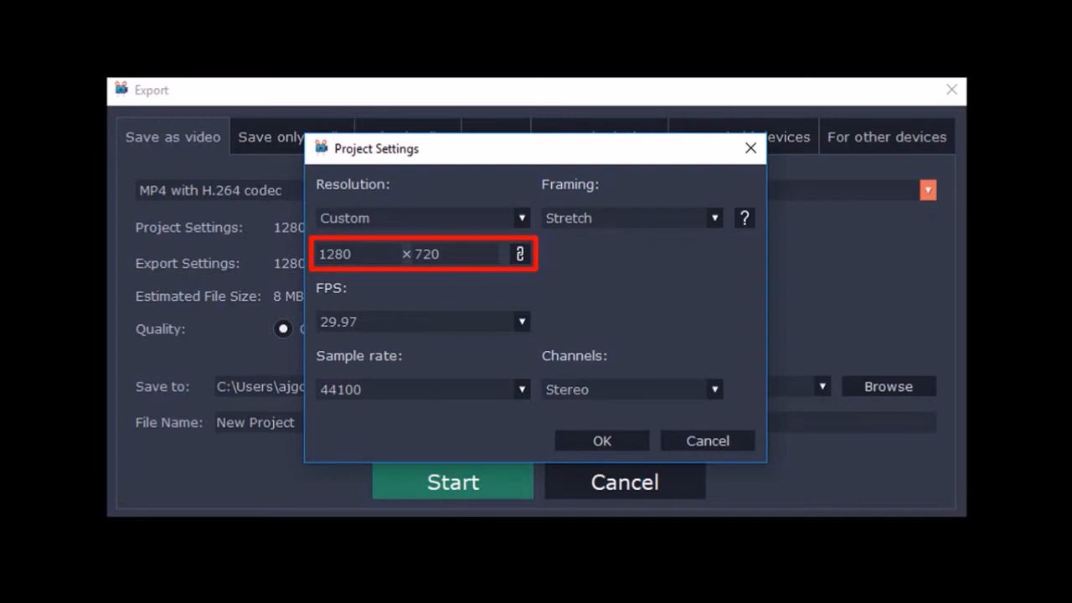
{"action": "type", "text": "820"}
{"action": "type", "text": "312"}
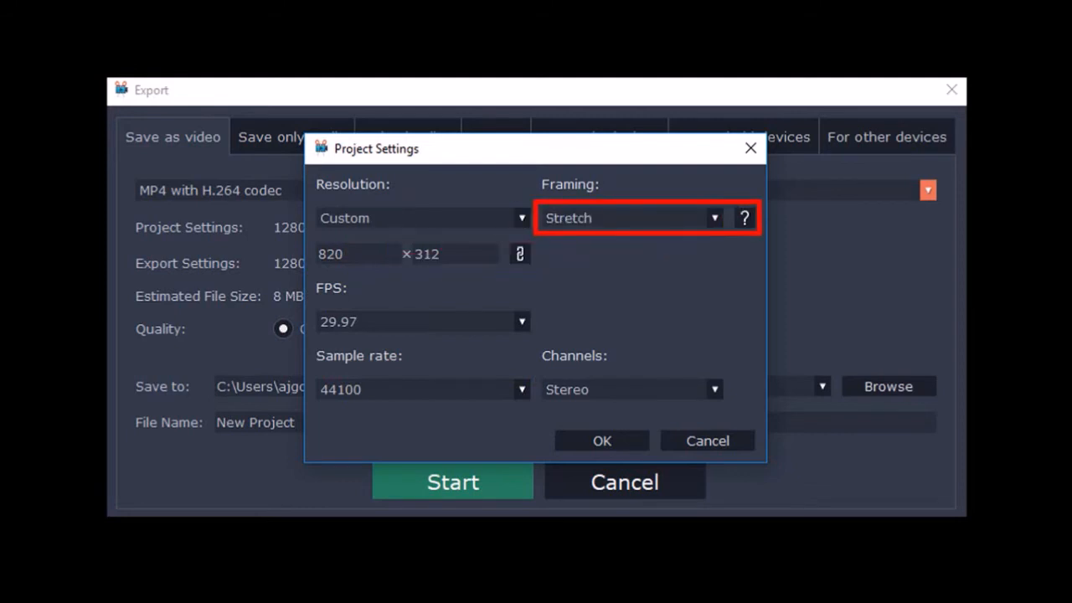
Set Framing to Stretch and confirm, leaving Export at 820 × 312 (about 3 MB).
{"action": "left_click", "coordinate": [630, 217]}
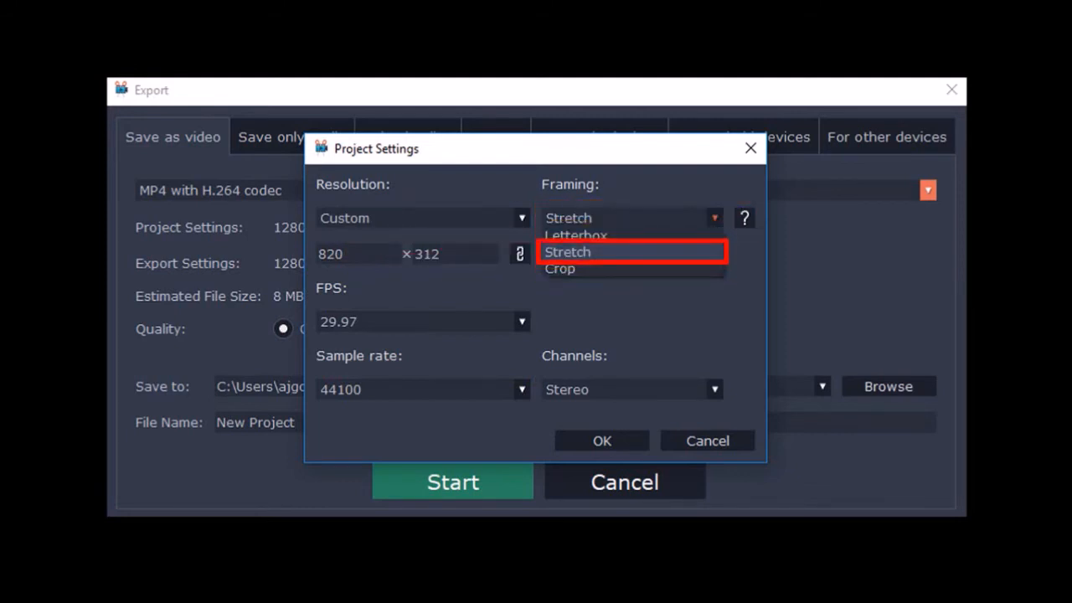
{"action": "left_click", "coordinate": [566, 252]}
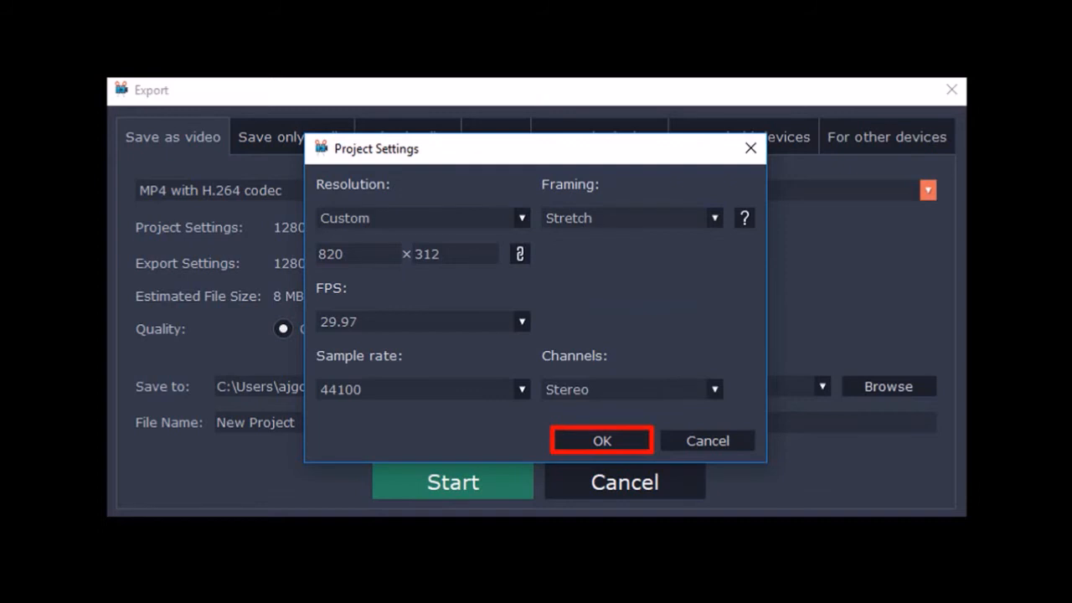
{"action": "left_click", "coordinate": [601, 440]}
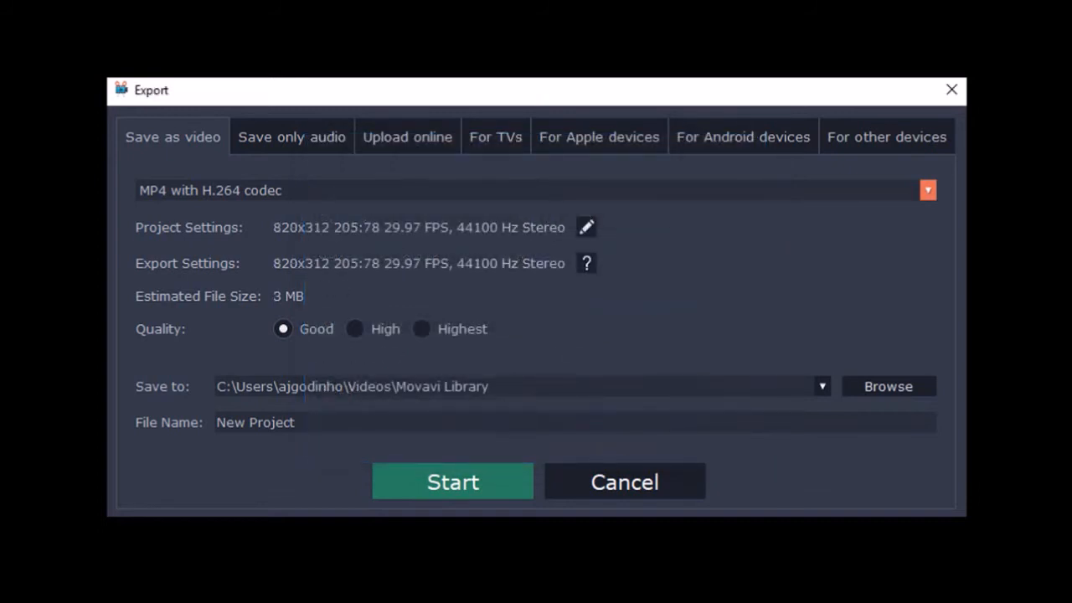